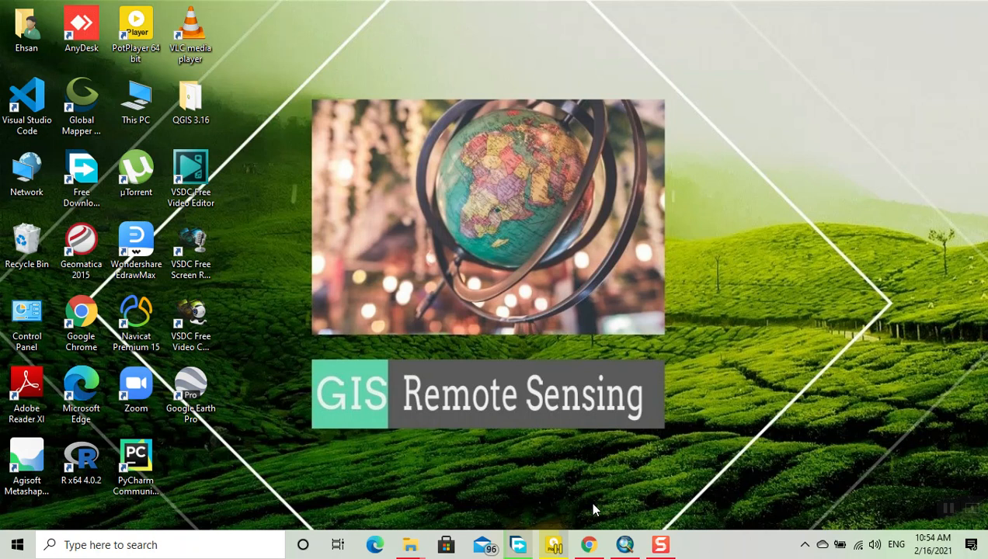
pyautogui.moveTo(626, 543)
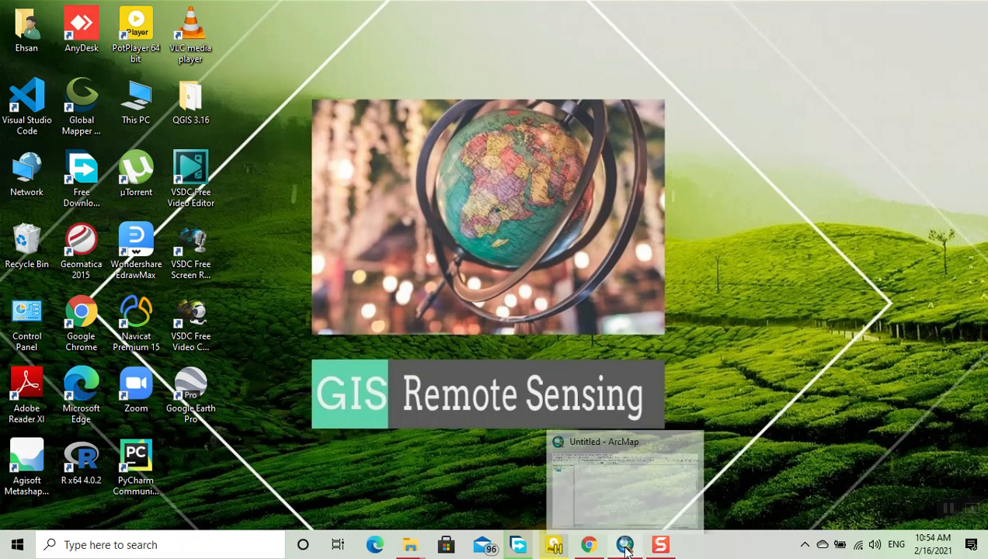
# - Bring up ArcMap showing the grayscale DEM n35_e073_3arc_v2.tif (664–5681)
pyautogui.click(626, 482)
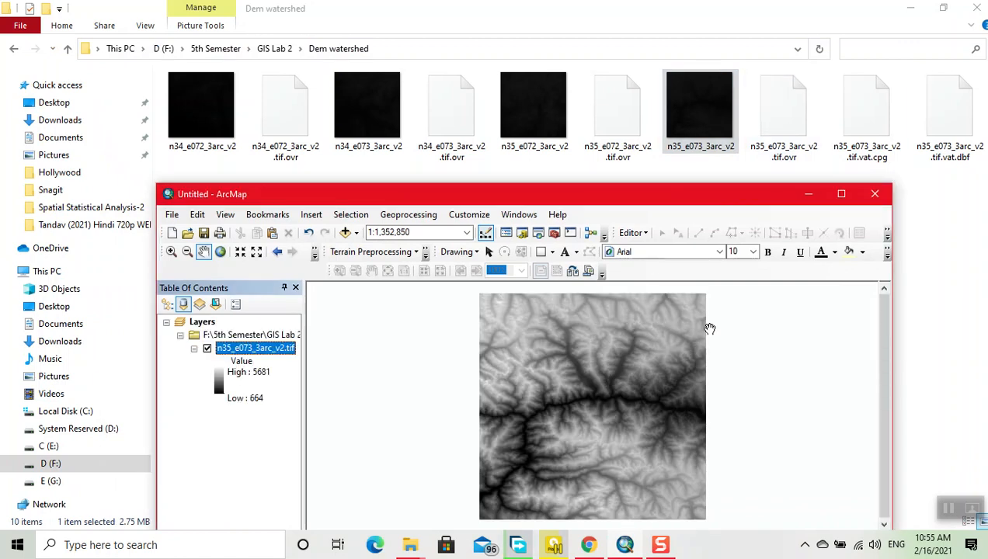
# - Maximize ArcMap and recolour the DEM with a green-yellow-red-brown elevation colour ramp
pyautogui.click(842, 192)
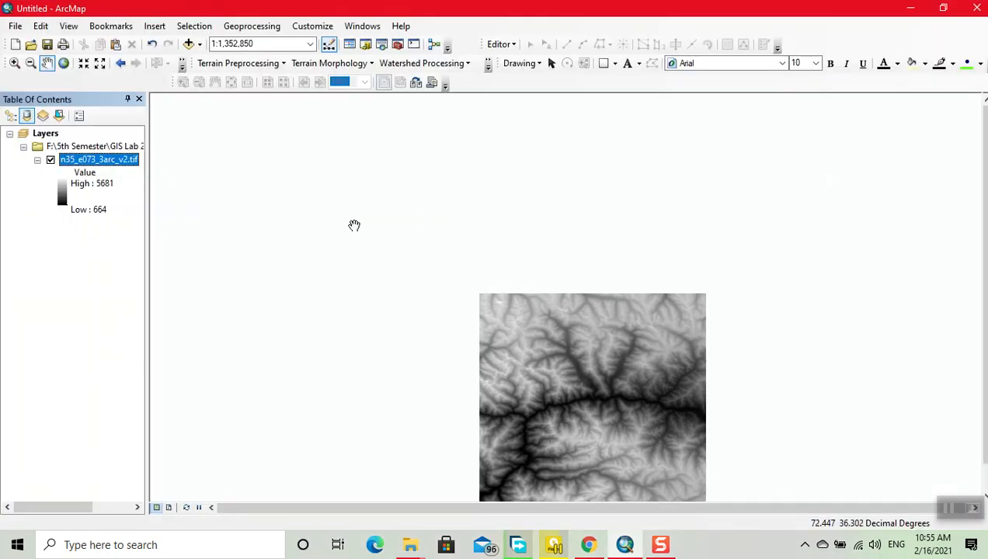
pyautogui.click(63, 63)
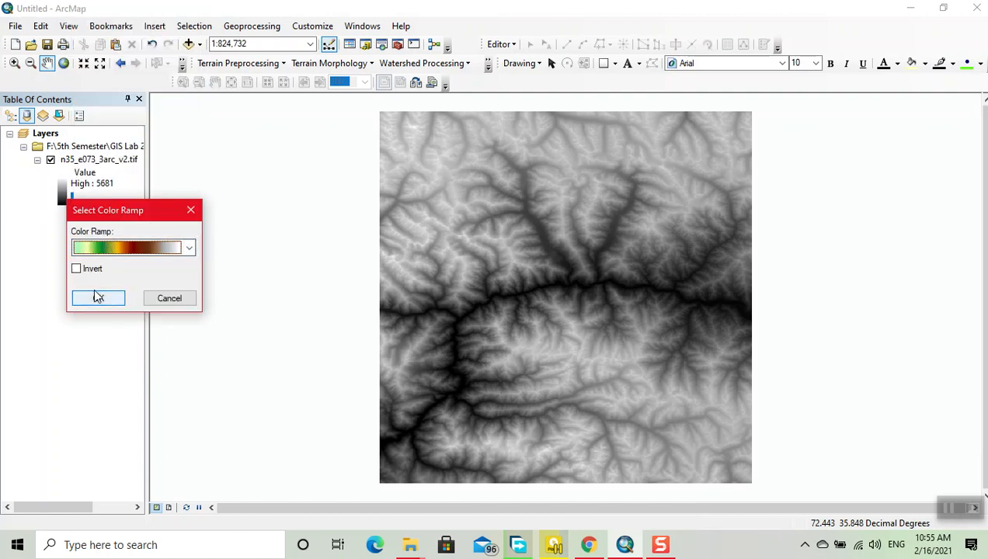
pyautogui.click(97, 298)
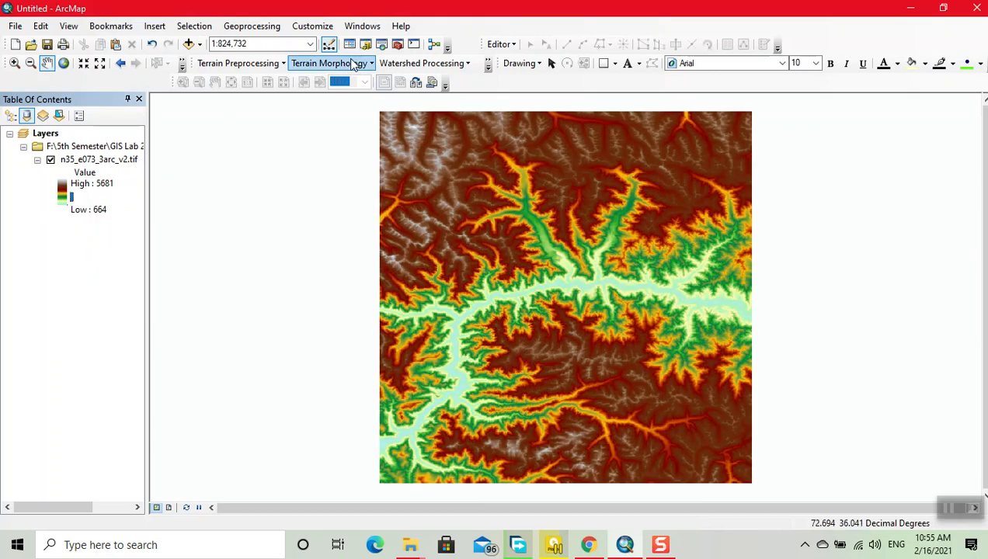
pyautogui.moveTo(382, 44)
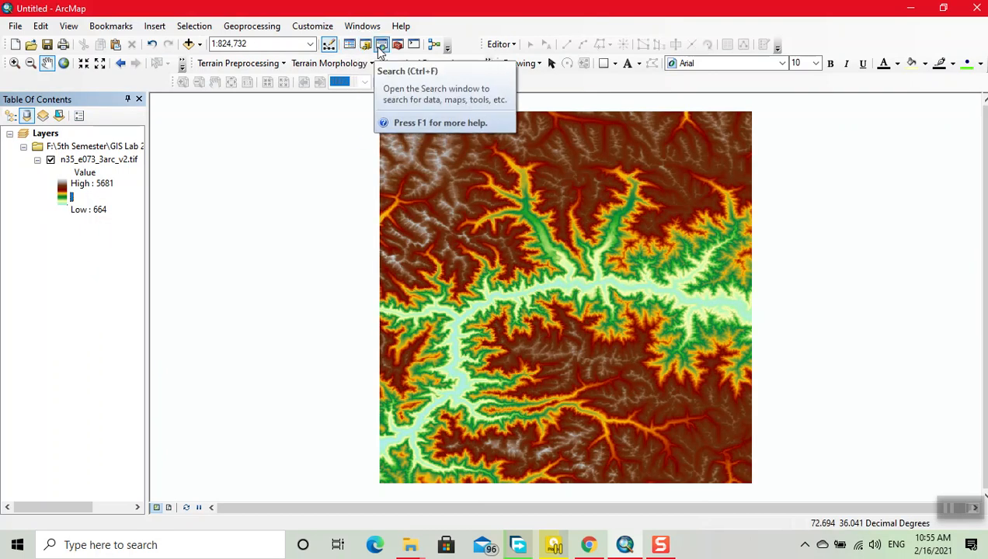
# - Search 'contour' and bring up the Contour (Spatial Analyst) tool
pyautogui.click(382, 43)
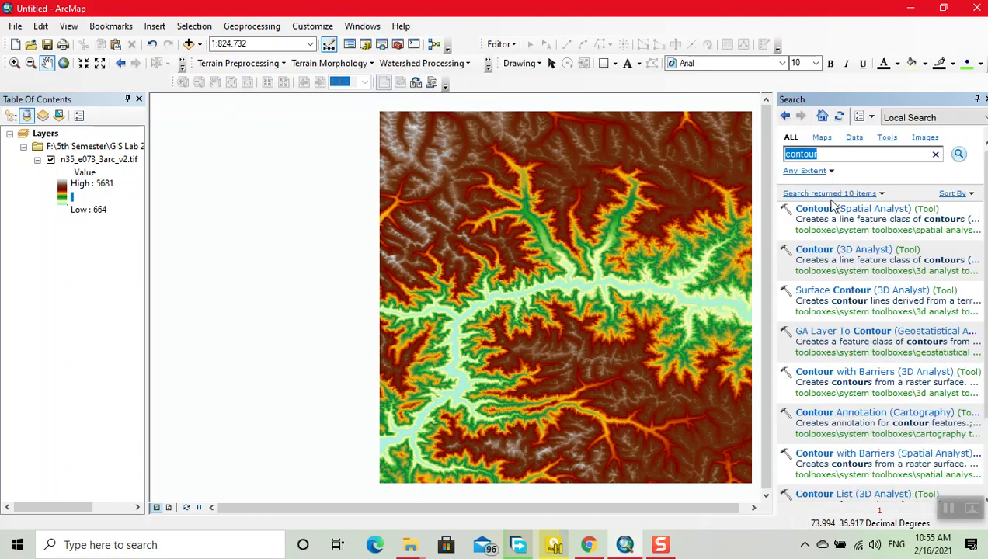
pyautogui.moveTo(851, 209)
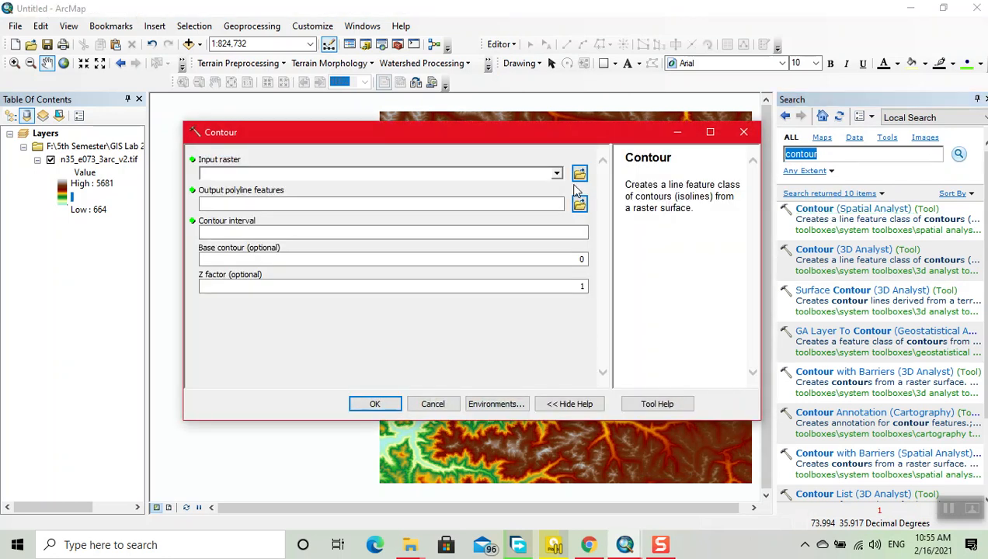
# - Run Contour on the DEM with interval 800 and base contour 500, creating Contour_tif
pyautogui.click(556, 174)
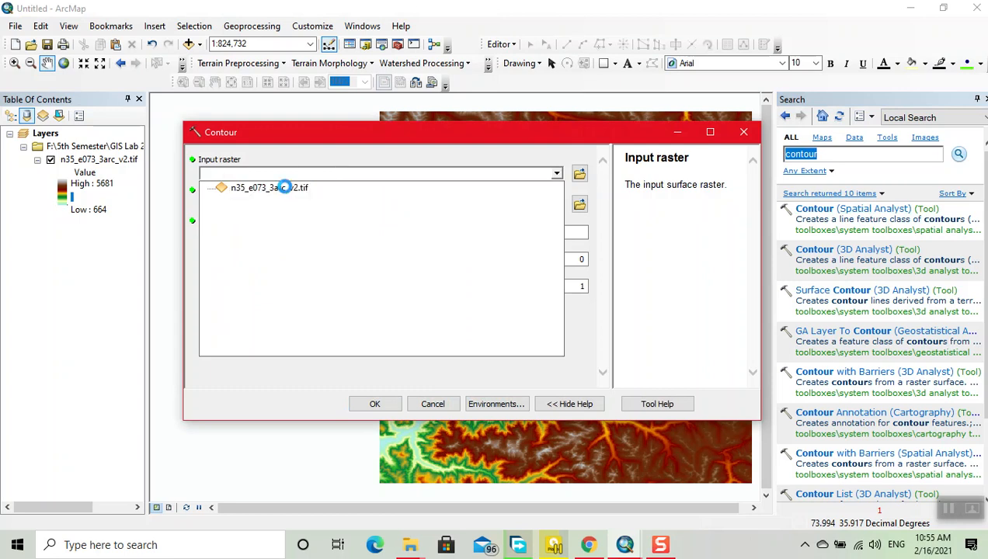
pyautogui.click(271, 186)
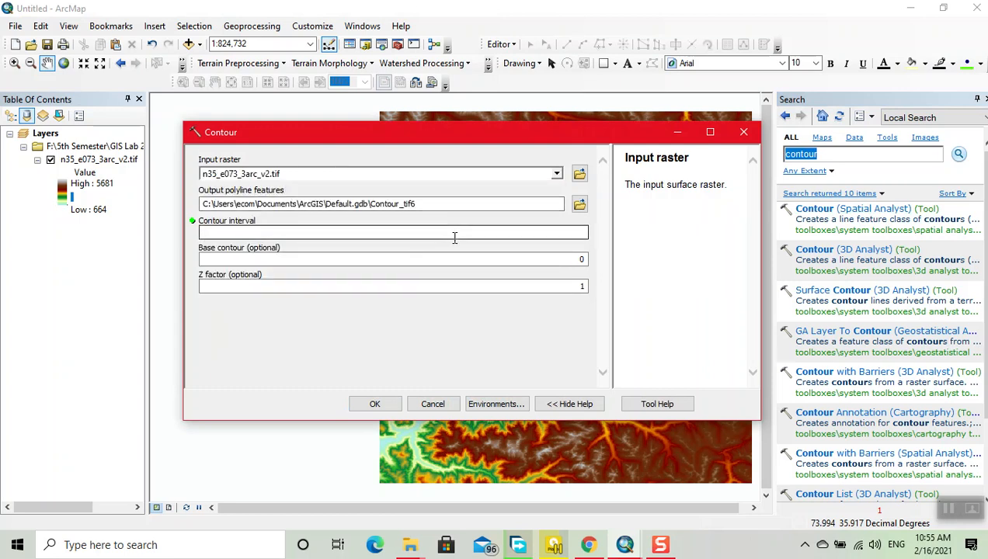
pyautogui.click(391, 233)
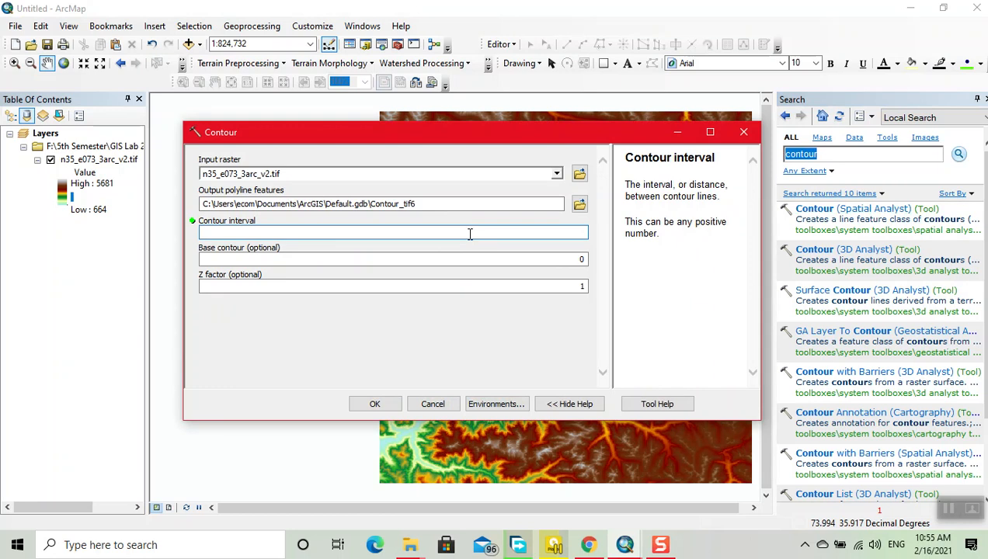
pyautogui.write('8')
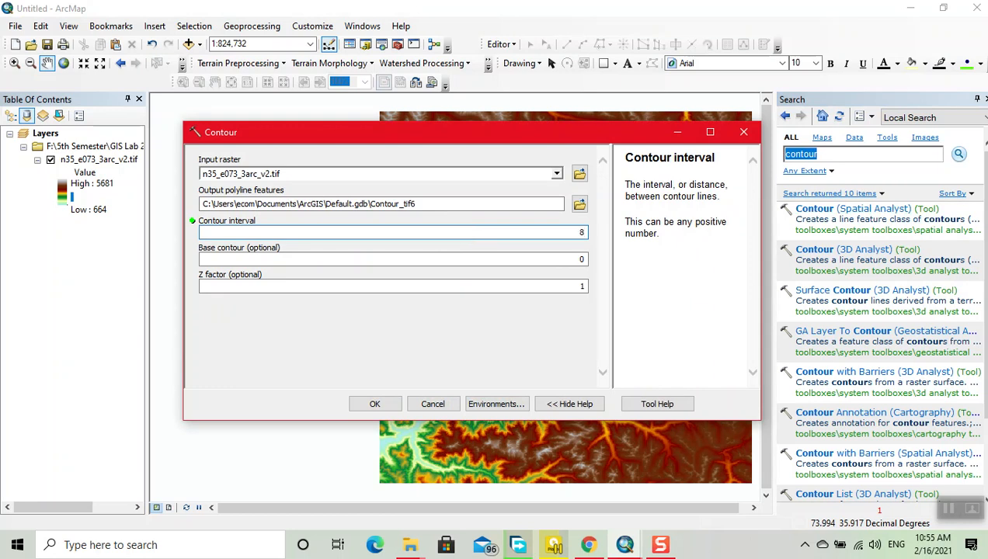
pyautogui.write('00')
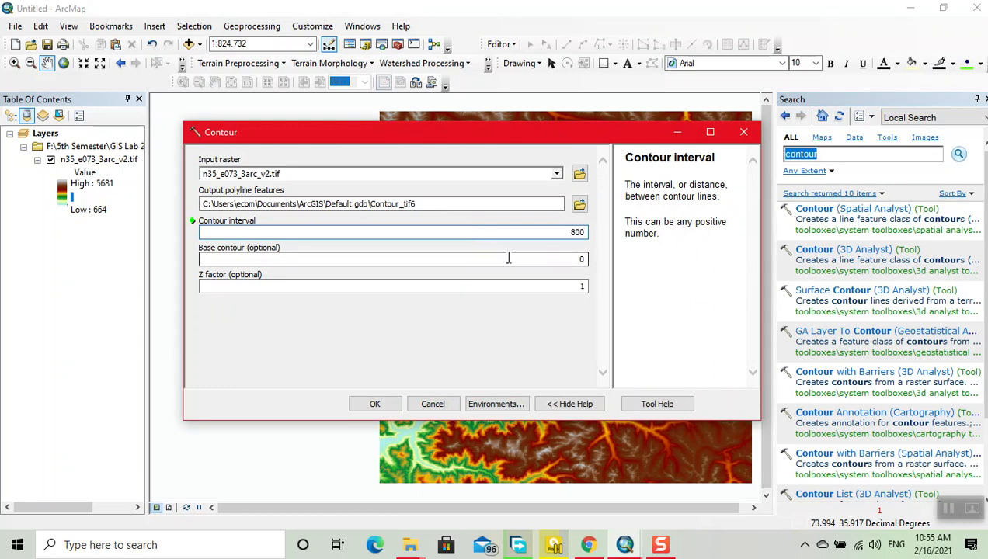
pyautogui.click(388, 258)
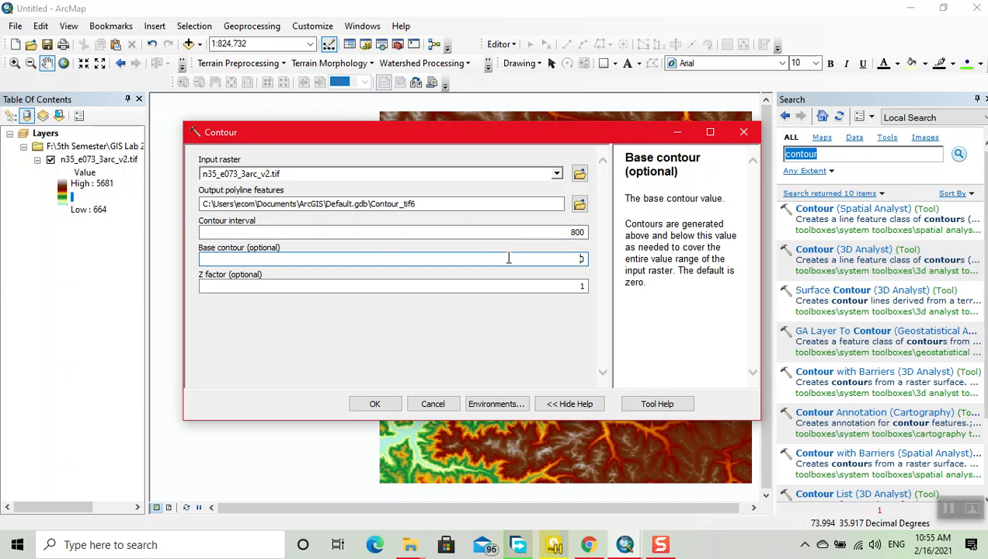
pyautogui.write('0')
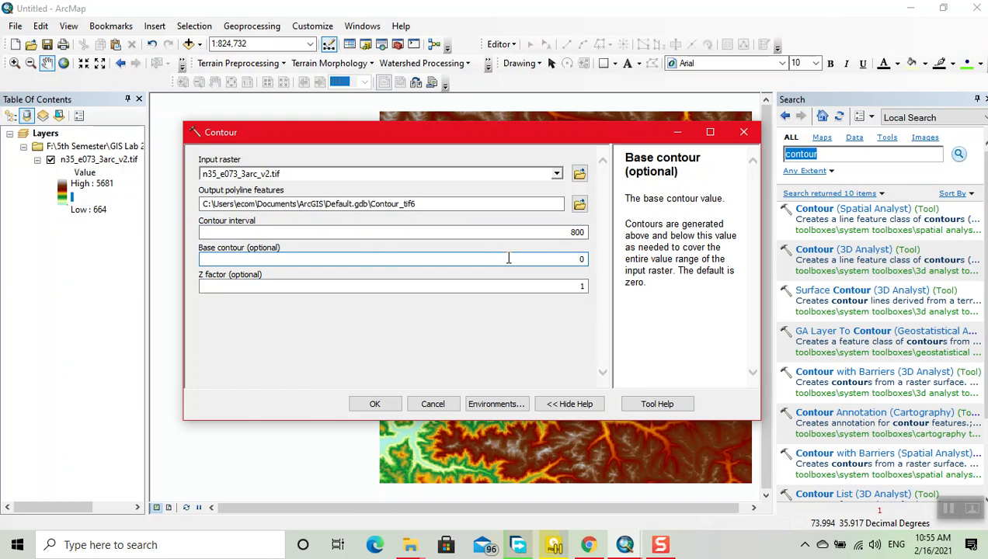
pyautogui.write('500')
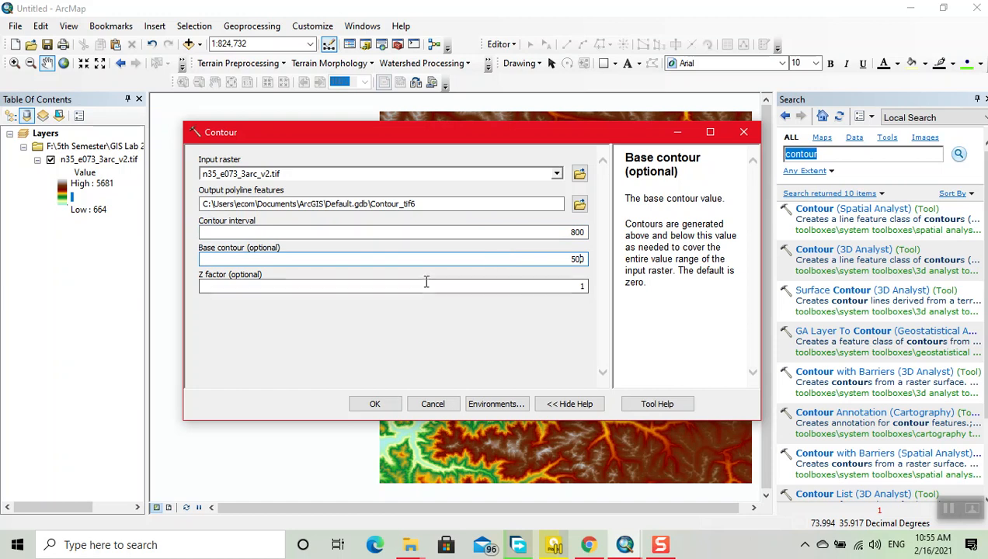
pyautogui.click(374, 404)
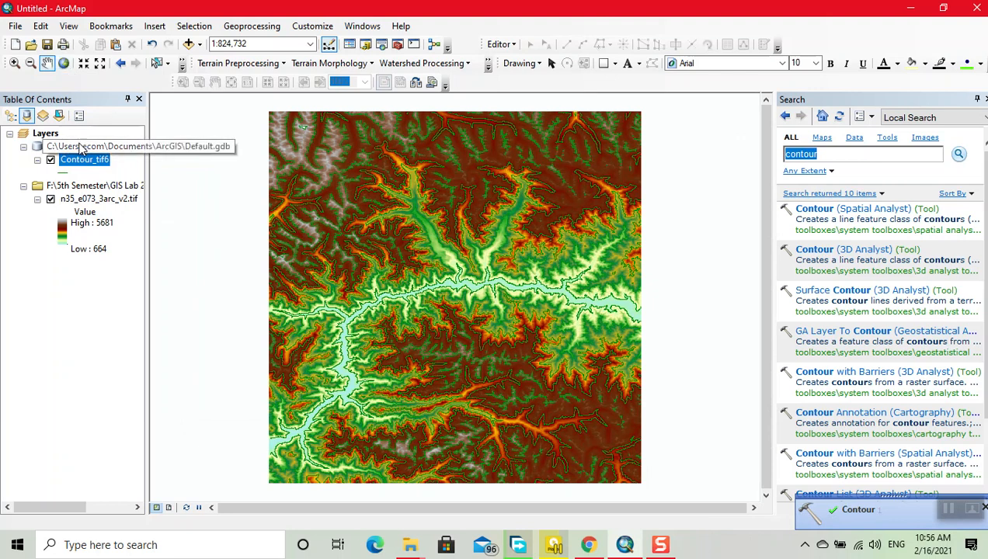
# - Bring up the Symbol Selector for the Contour_tif line symbol
pyautogui.click(72, 171)
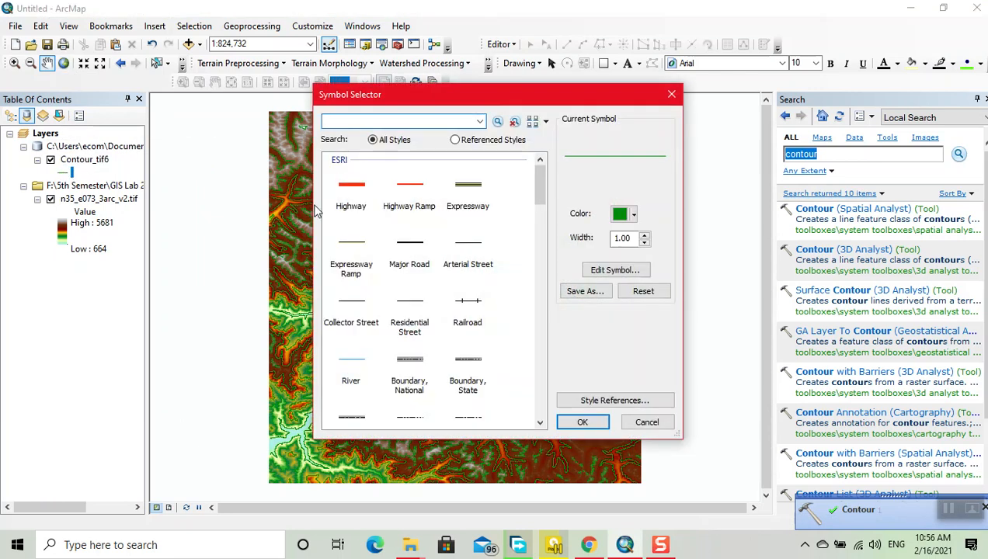
# - Change the contour line colour from green to blue
pyautogui.click(633, 214)
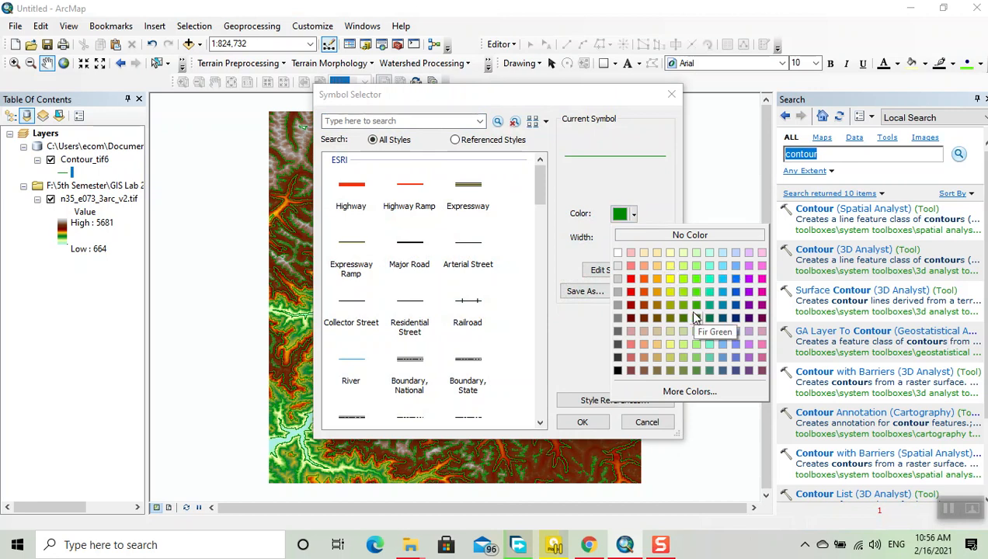
pyautogui.moveTo(645, 279)
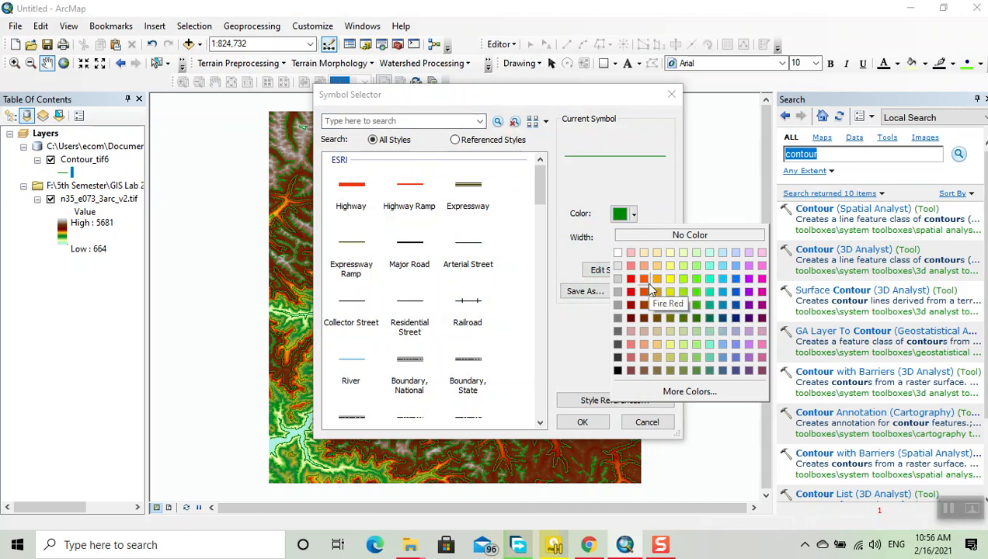
pyautogui.moveTo(742, 299)
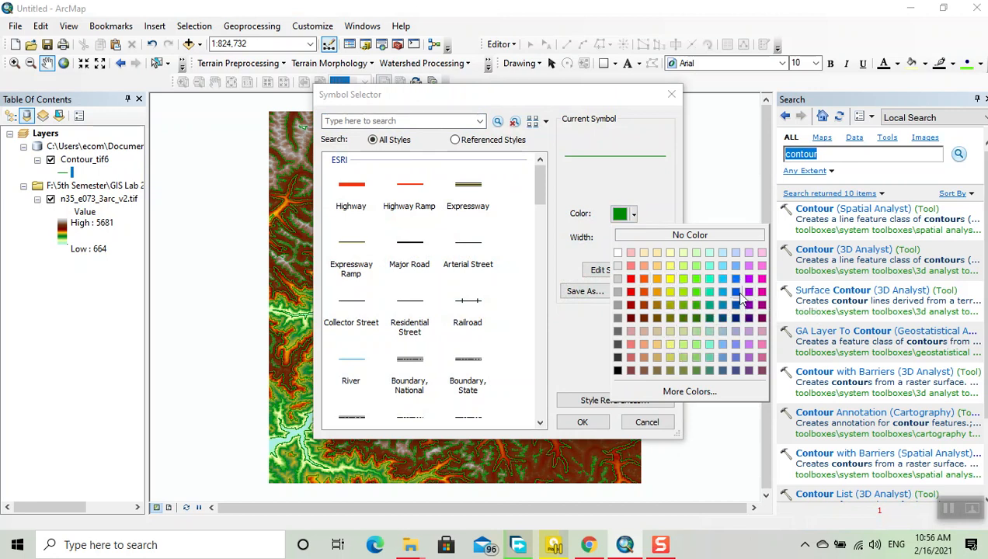
pyautogui.click(734, 292)
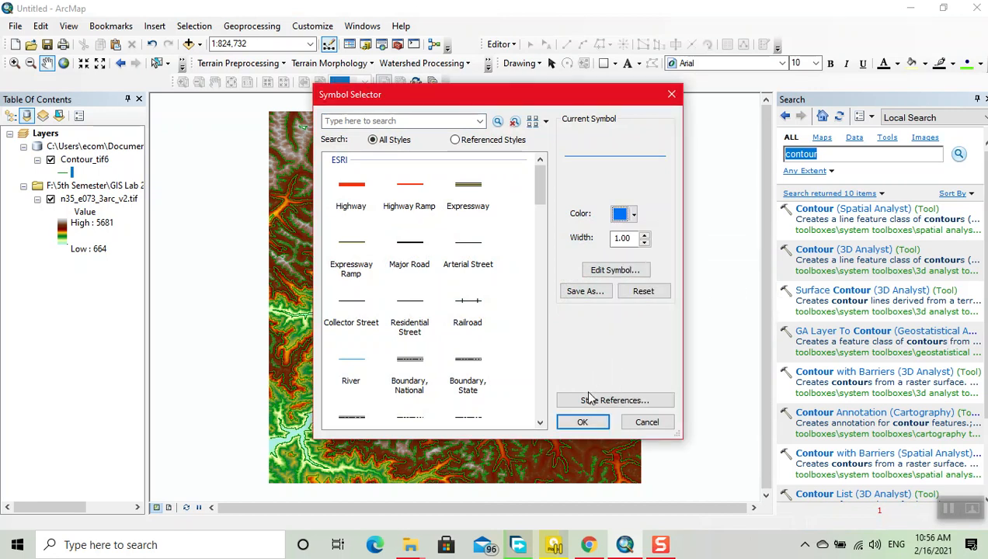